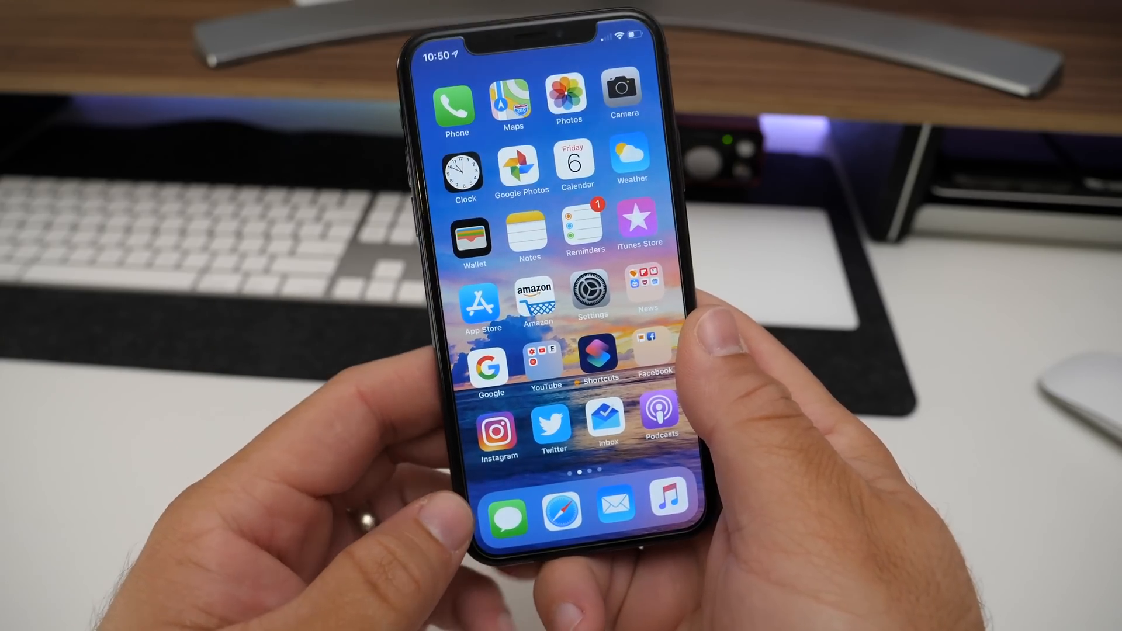
- Get the Log Caffeine shortcut from the Gallery's Stay Healthy section into the Library
left_click(599, 359)
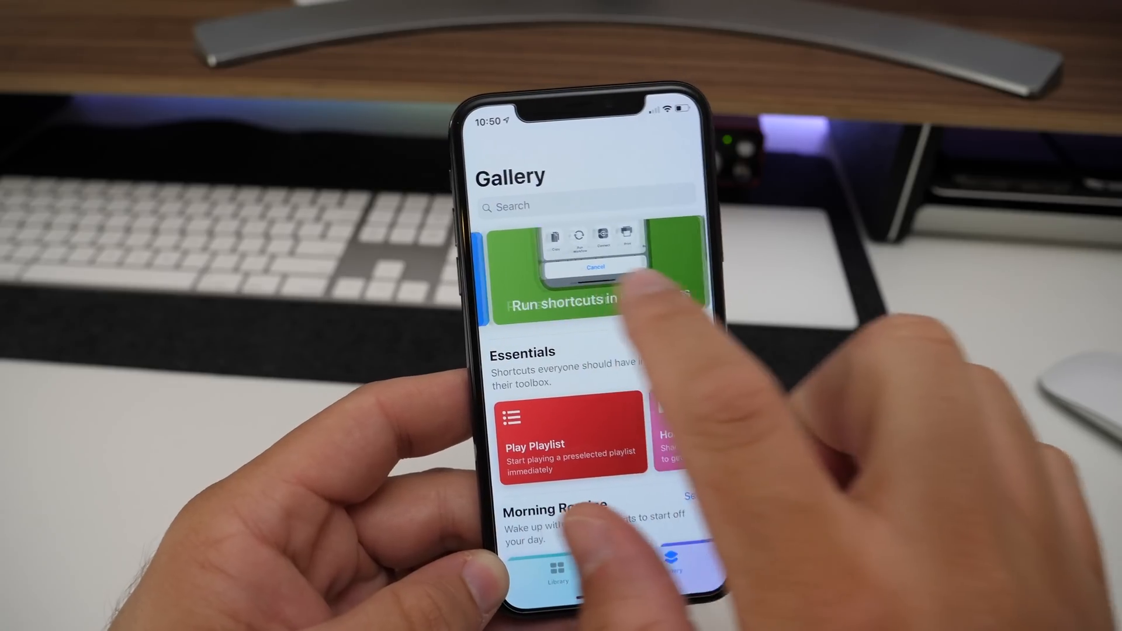
left_click(597, 266)
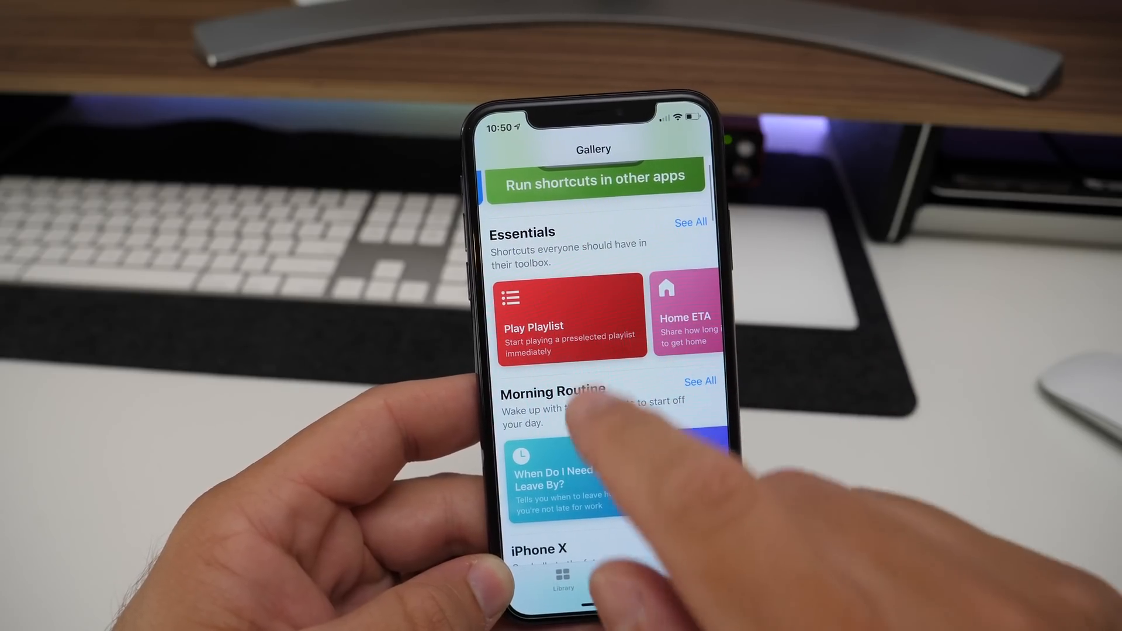
scroll("down", 3)
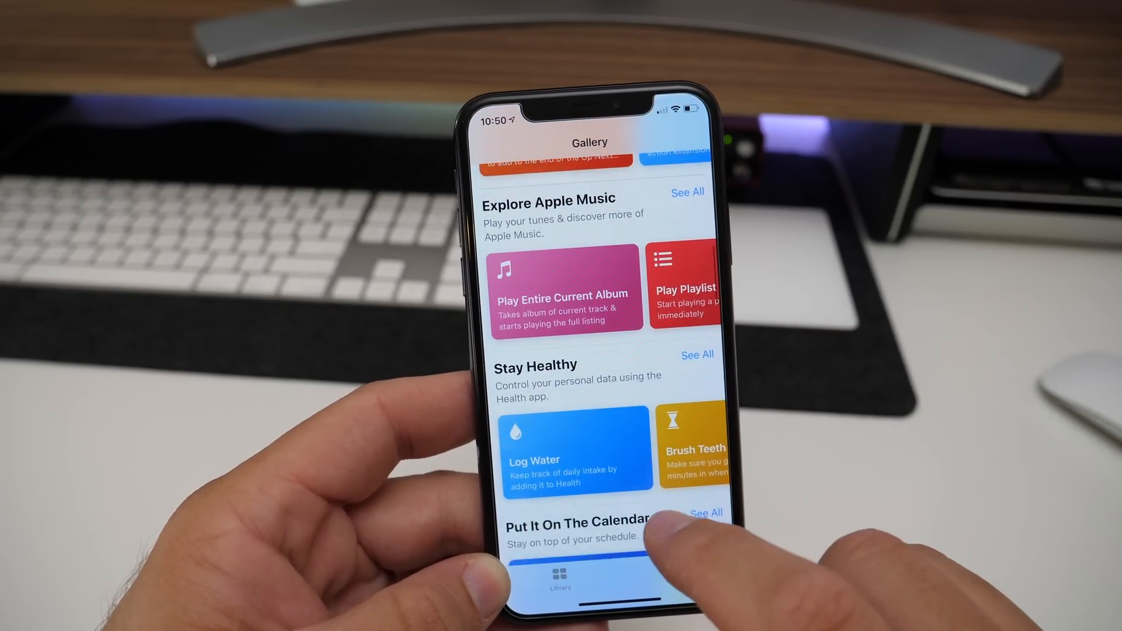
scroll("down", 3)
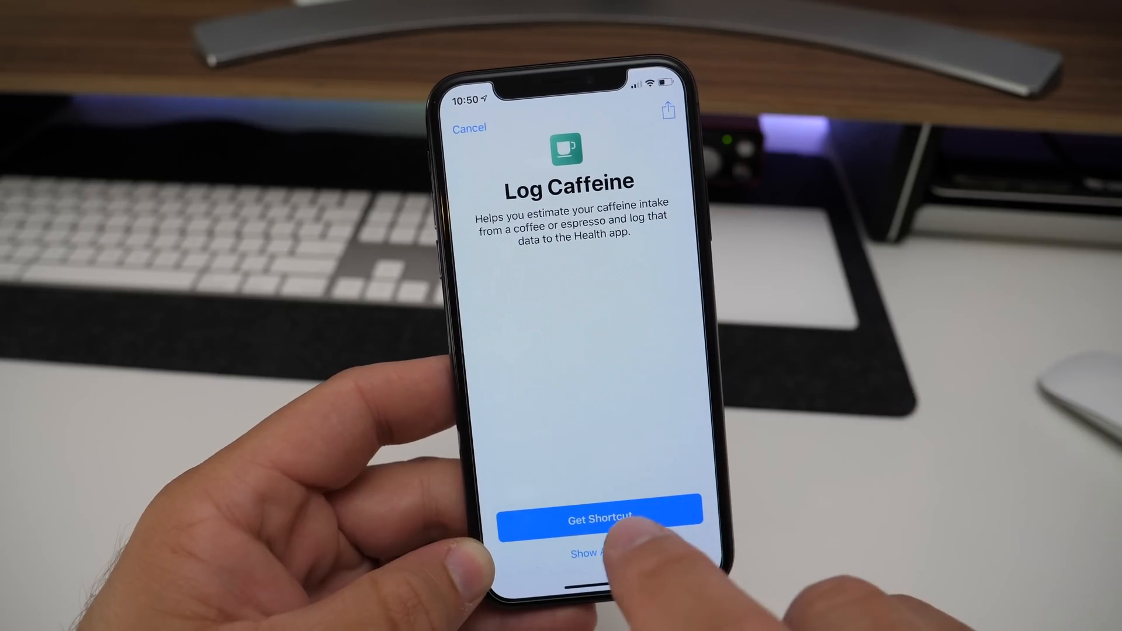
left_click(598, 529)
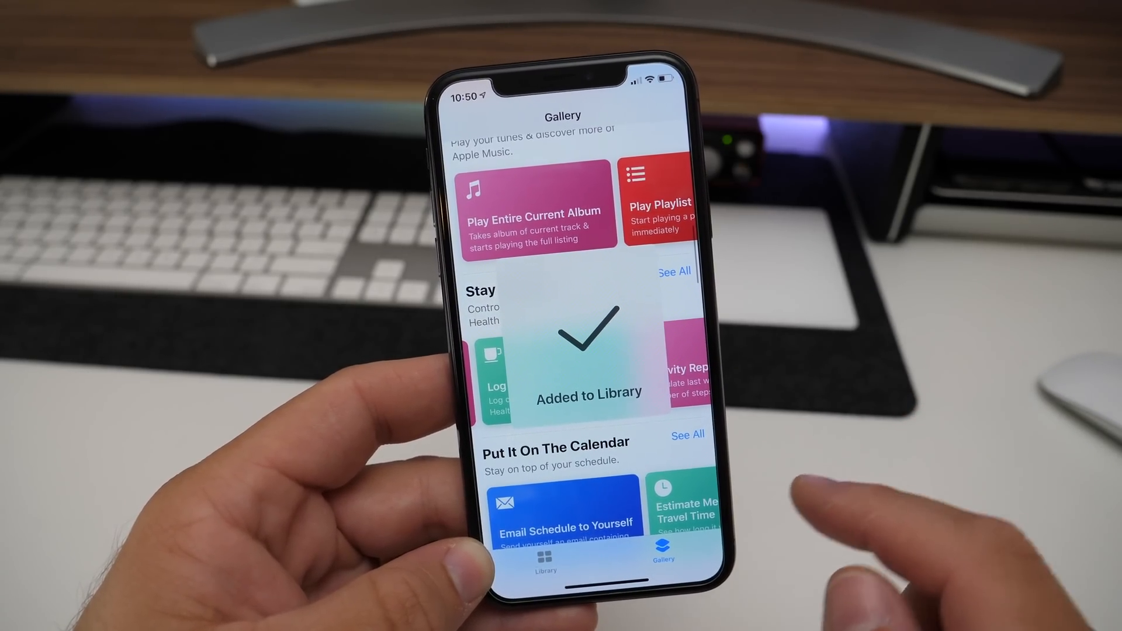
left_click(542, 569)
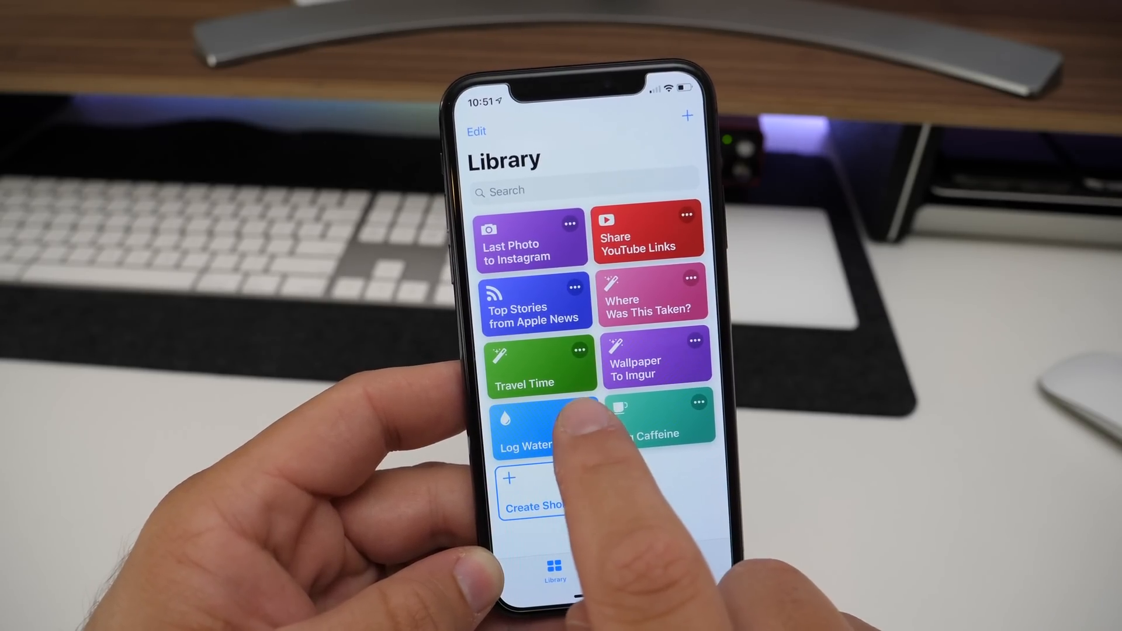
- Inspect the Log Water shortcut's list and health-sample actions, run it, and return
left_click(532, 435)
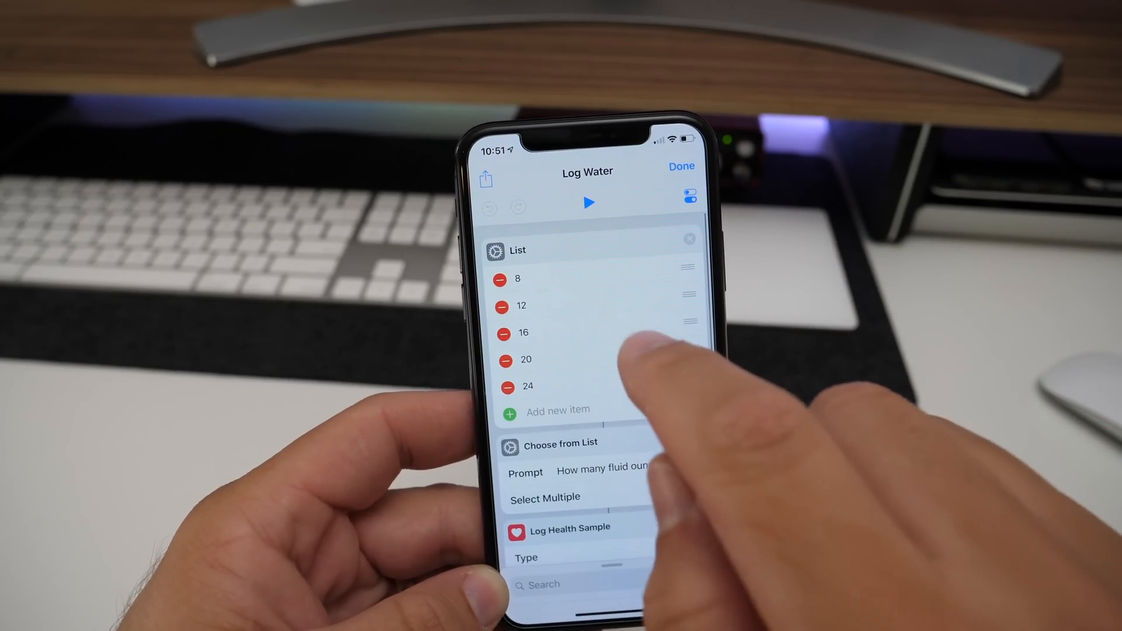
left_click(588, 202)
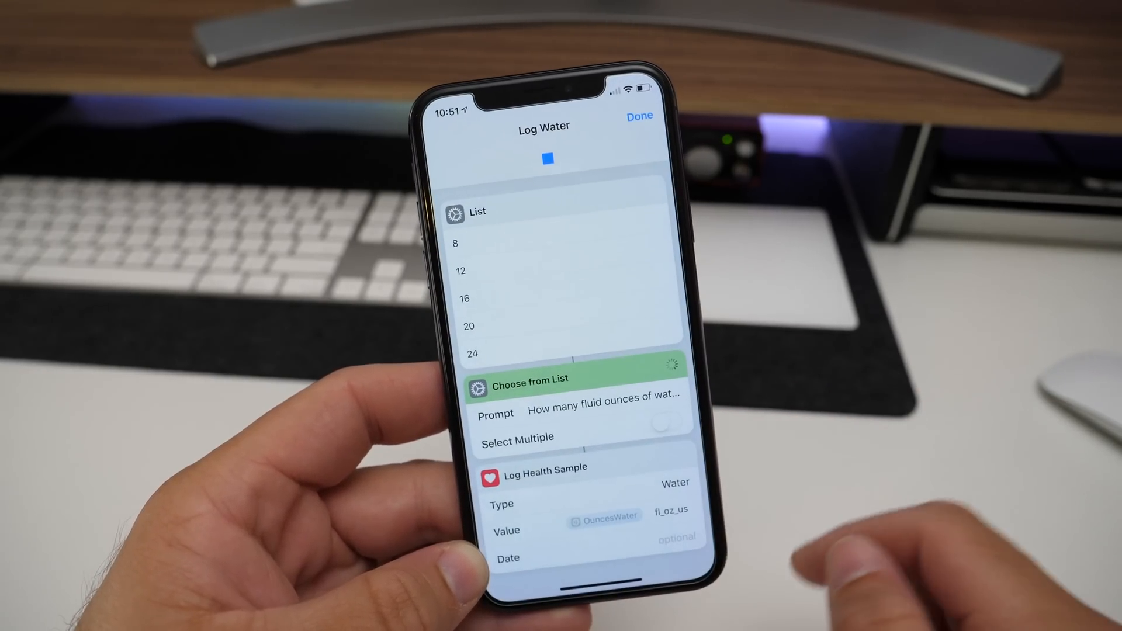
left_click(642, 116)
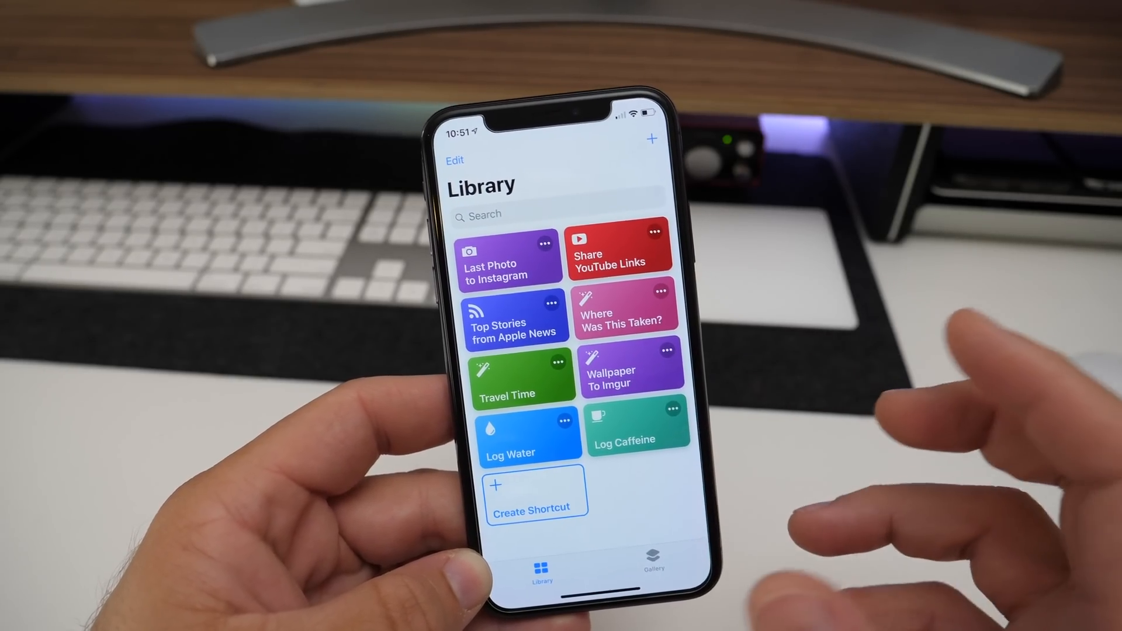
- Run Log Caffeine, choosing a drink type and size and allowing Health caffeine access
left_click(637, 429)
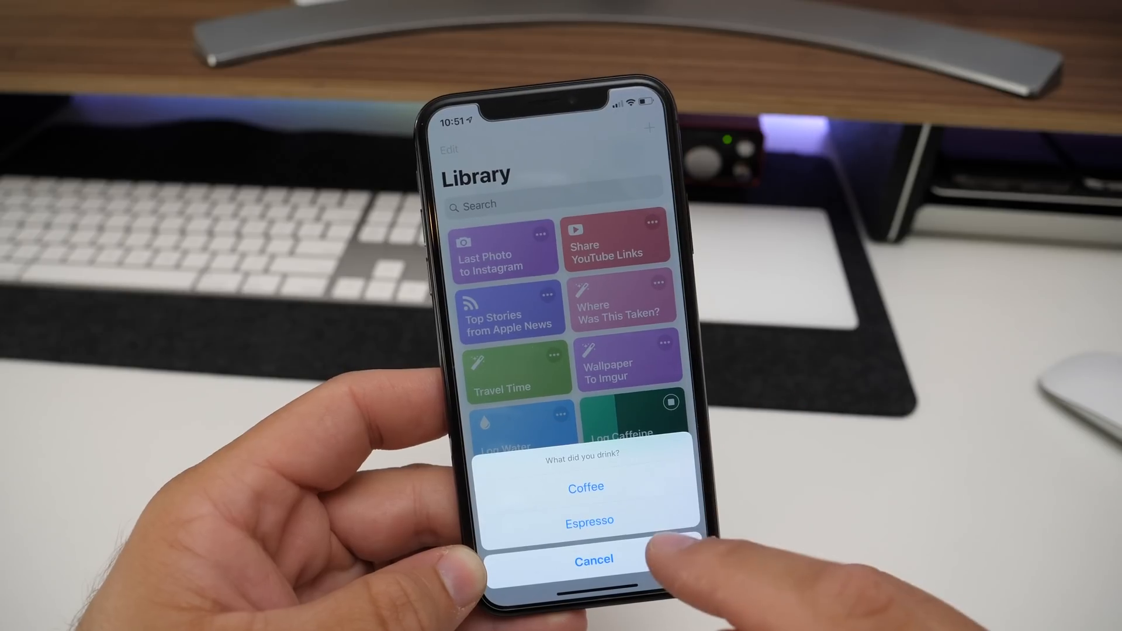
left_click(585, 487)
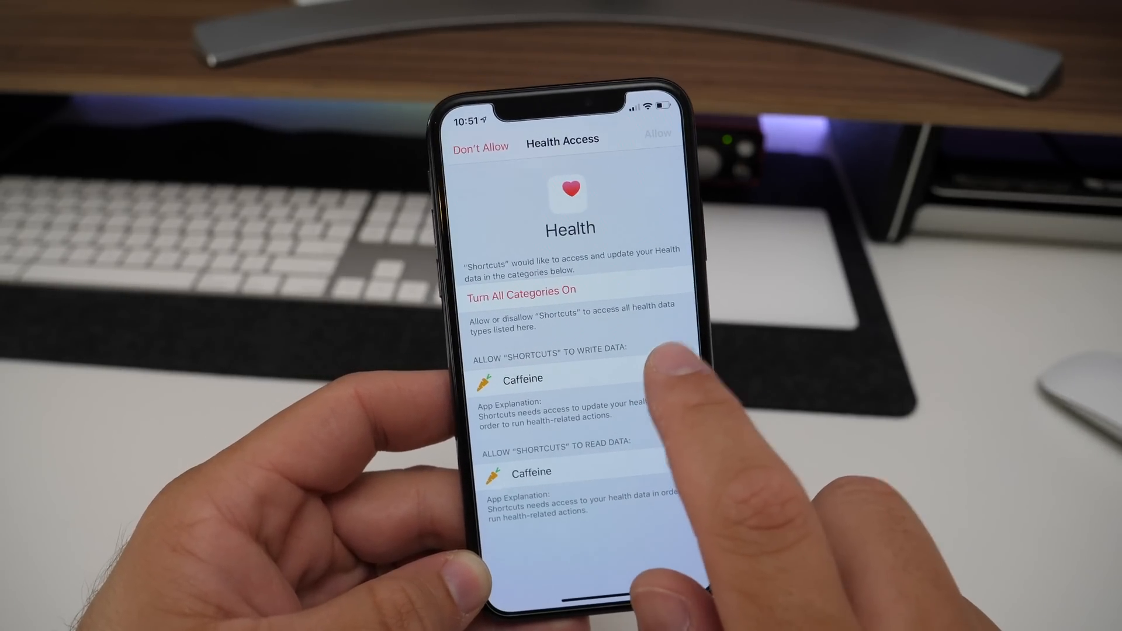
left_click(665, 140)
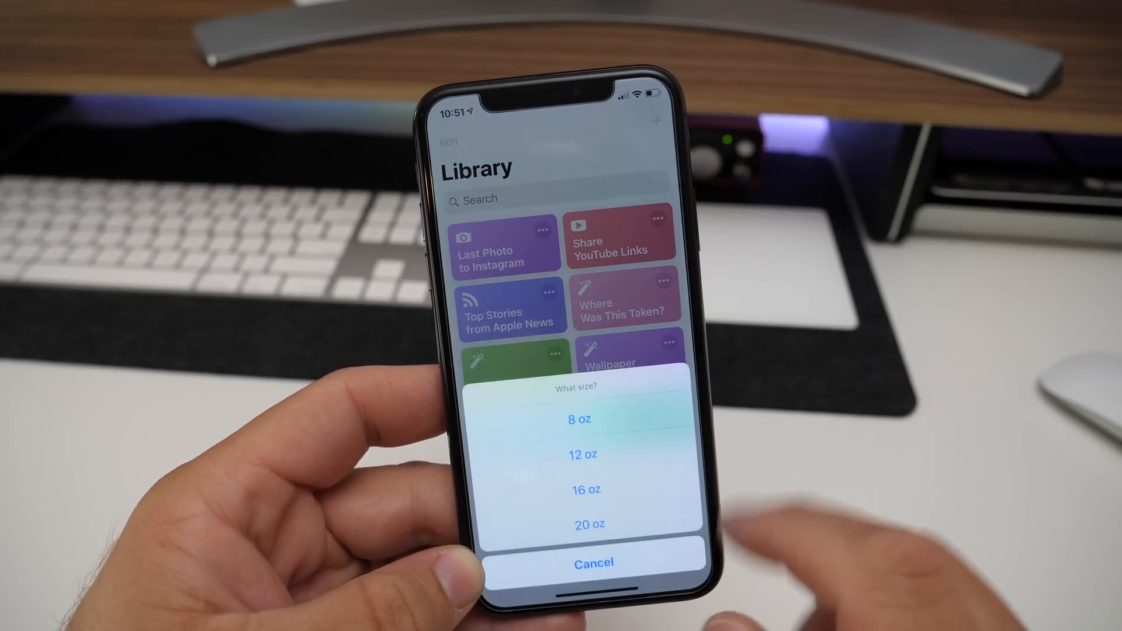
left_click(594, 562)
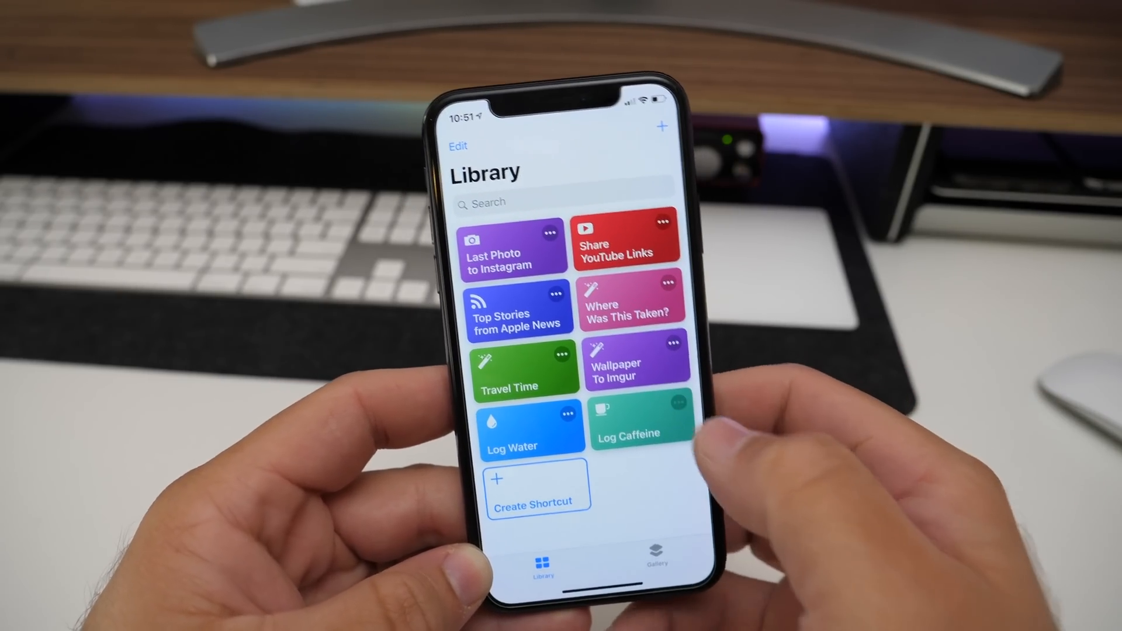
left_click(628, 430)
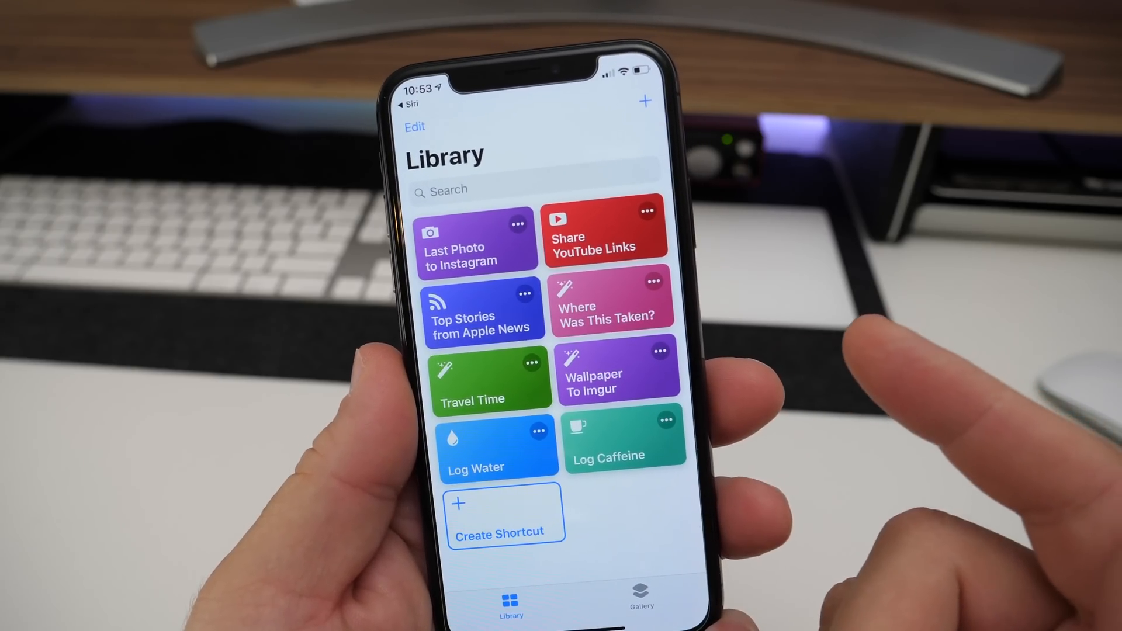
left_click(619, 378)
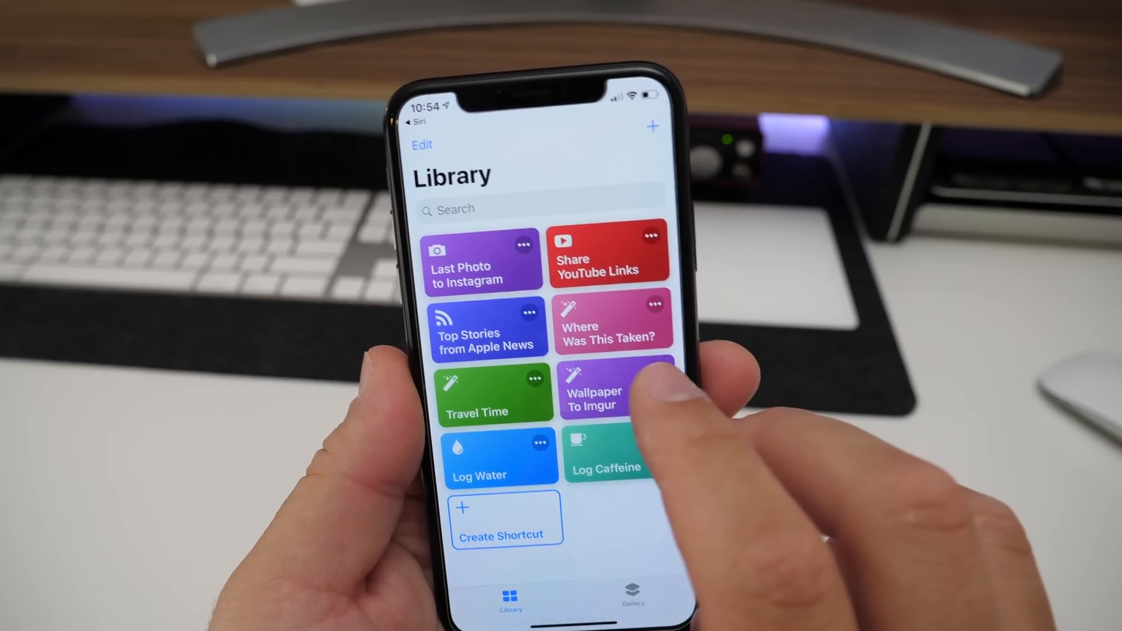
- Scroll through the Where Was This Taken? shortcut's photo, location and distance actions
left_click(612, 329)
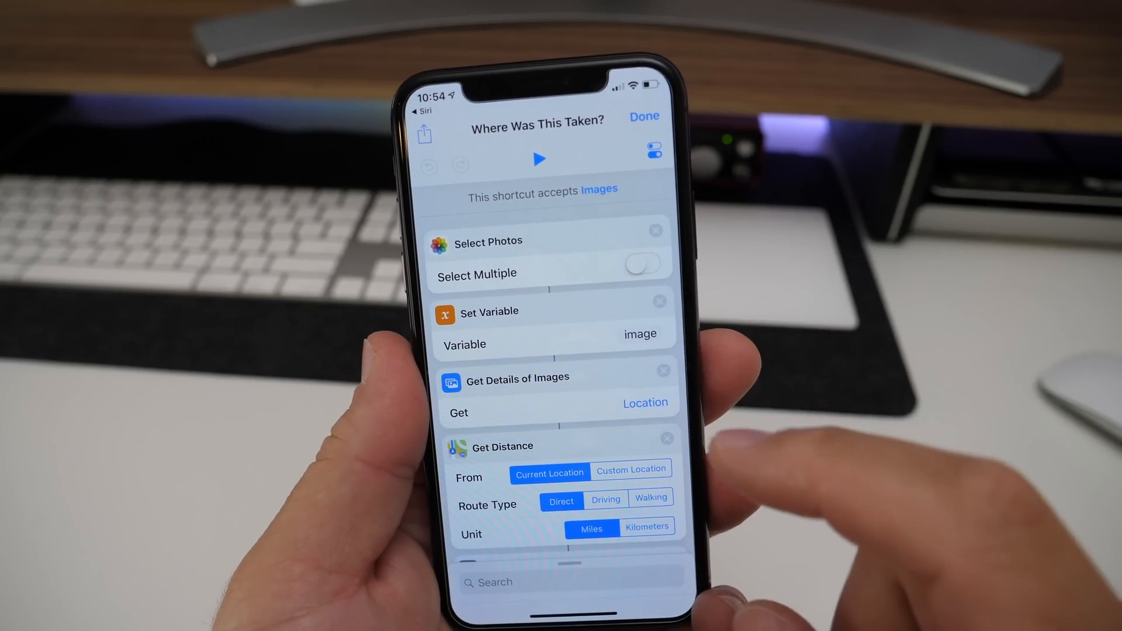
scroll("down", 3)
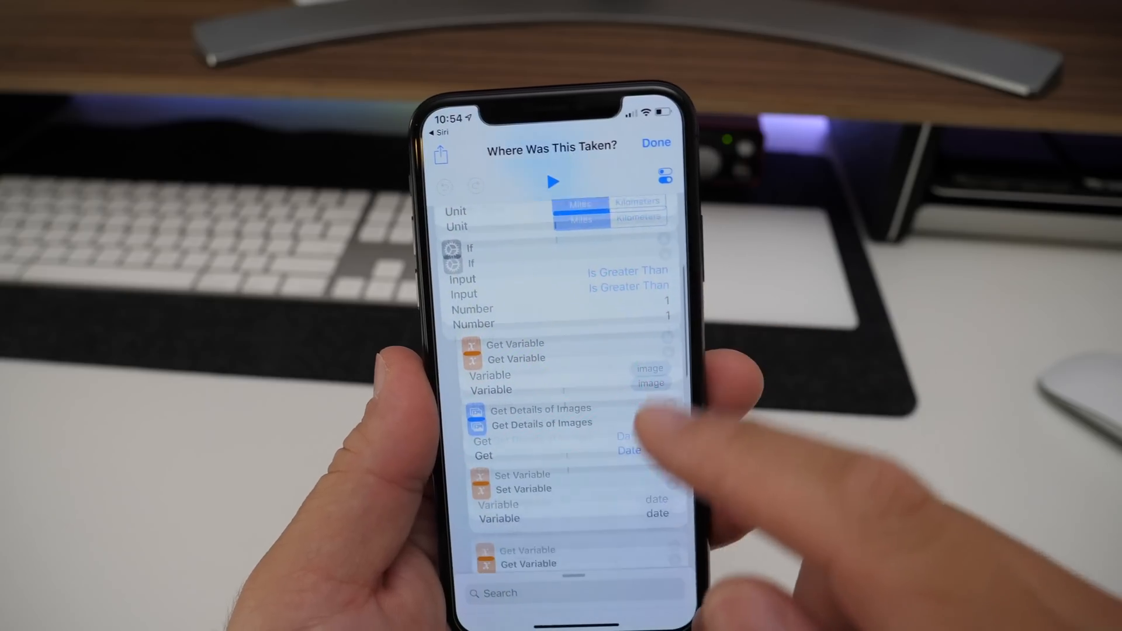
scroll("down", 3)
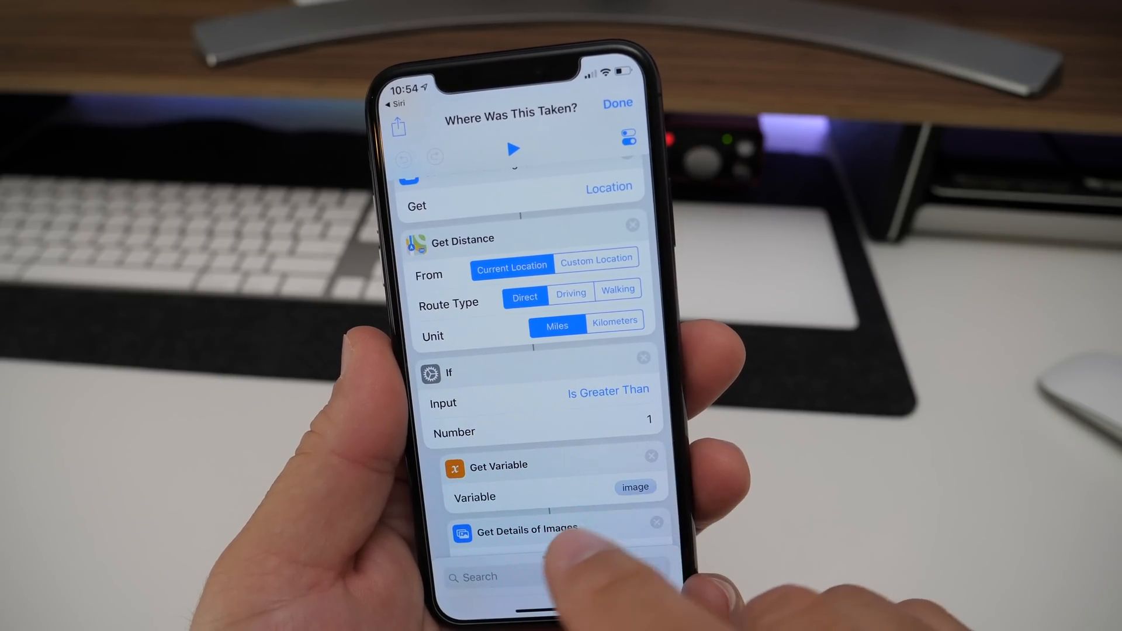
scroll("down", 3)
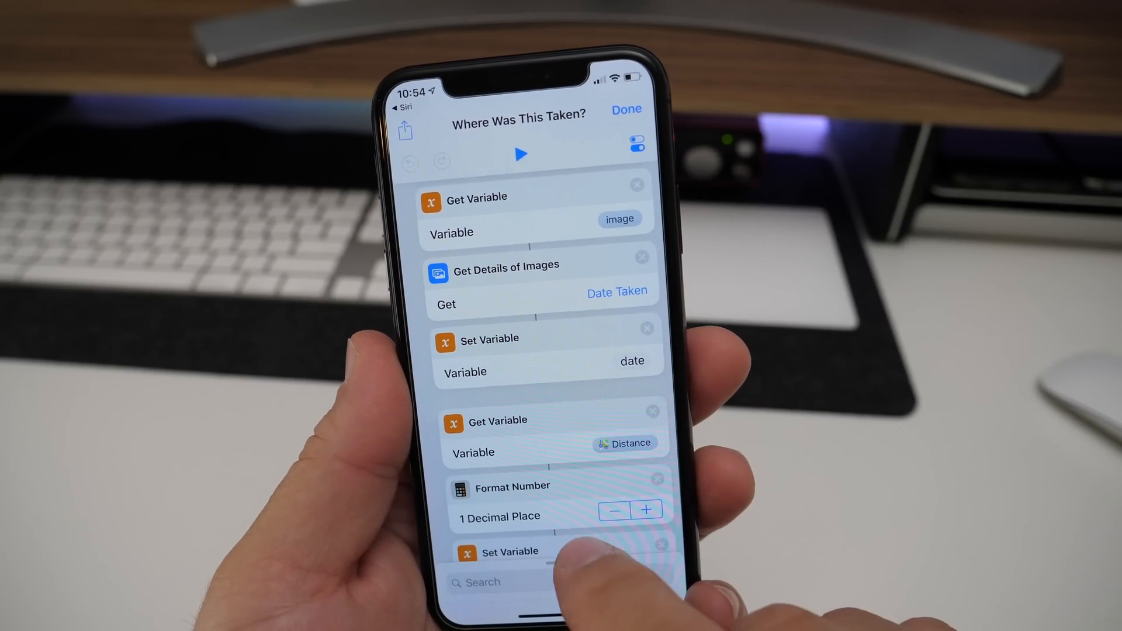
scroll("down", 3)
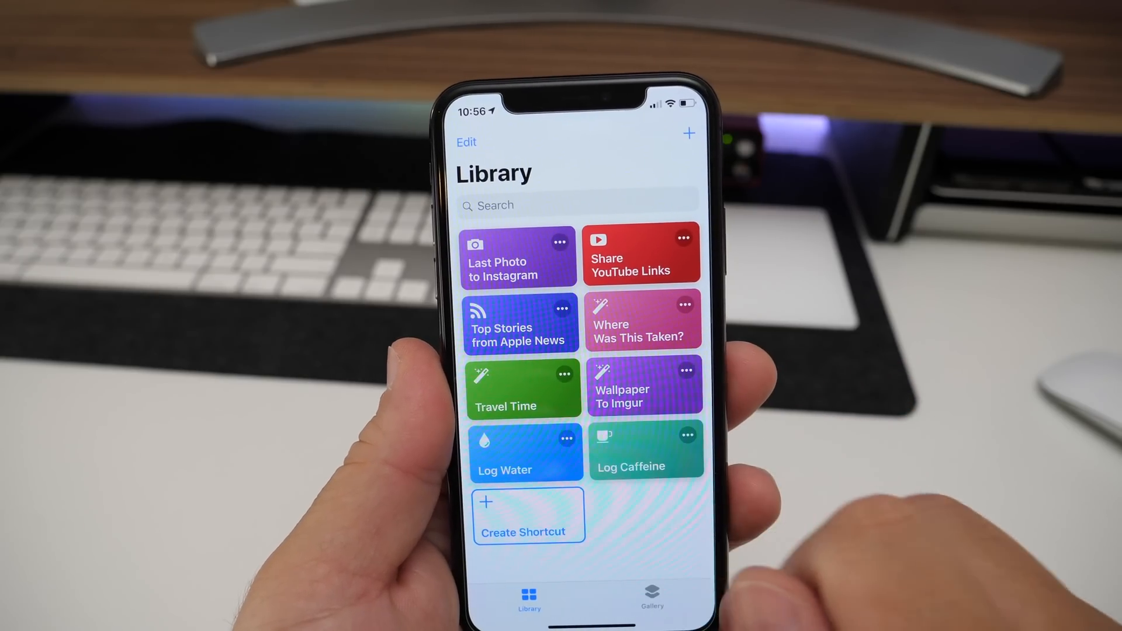
- Show the Gallery, go home, reopen Shortcuts and return to the Gallery
left_click(651, 593)
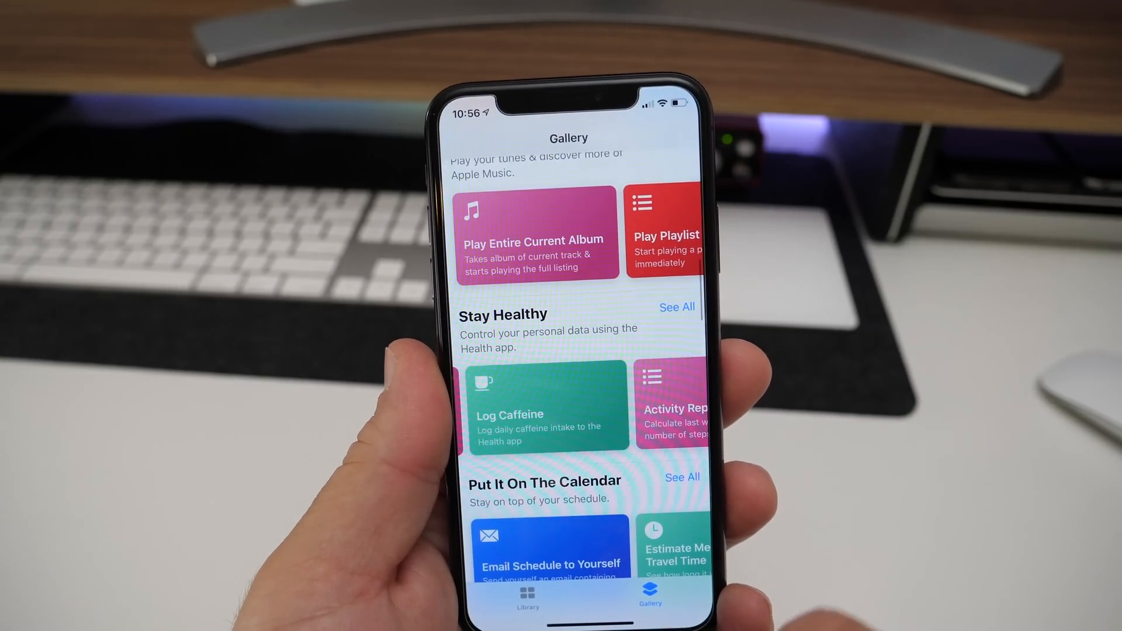
scroll("down", 3)
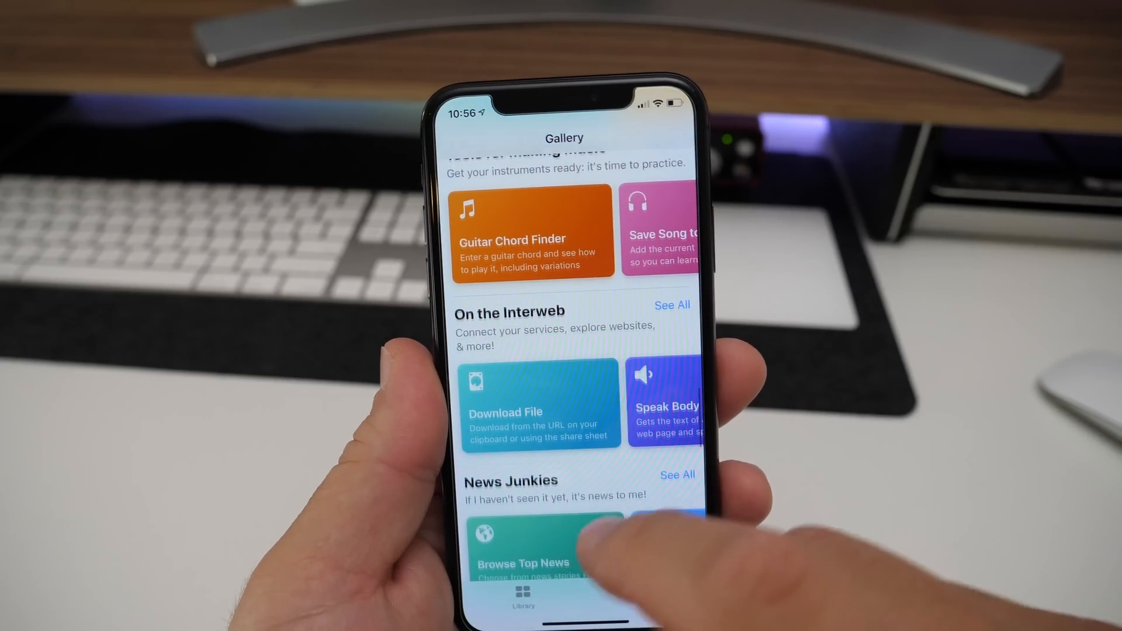
left_click(522, 604)
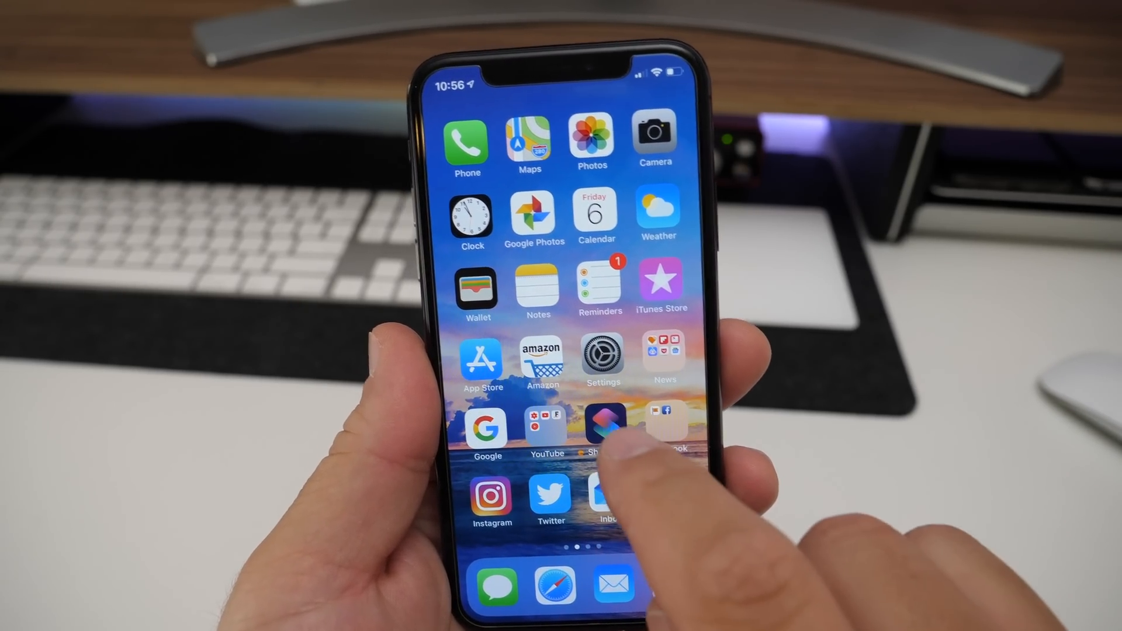
left_click(602, 429)
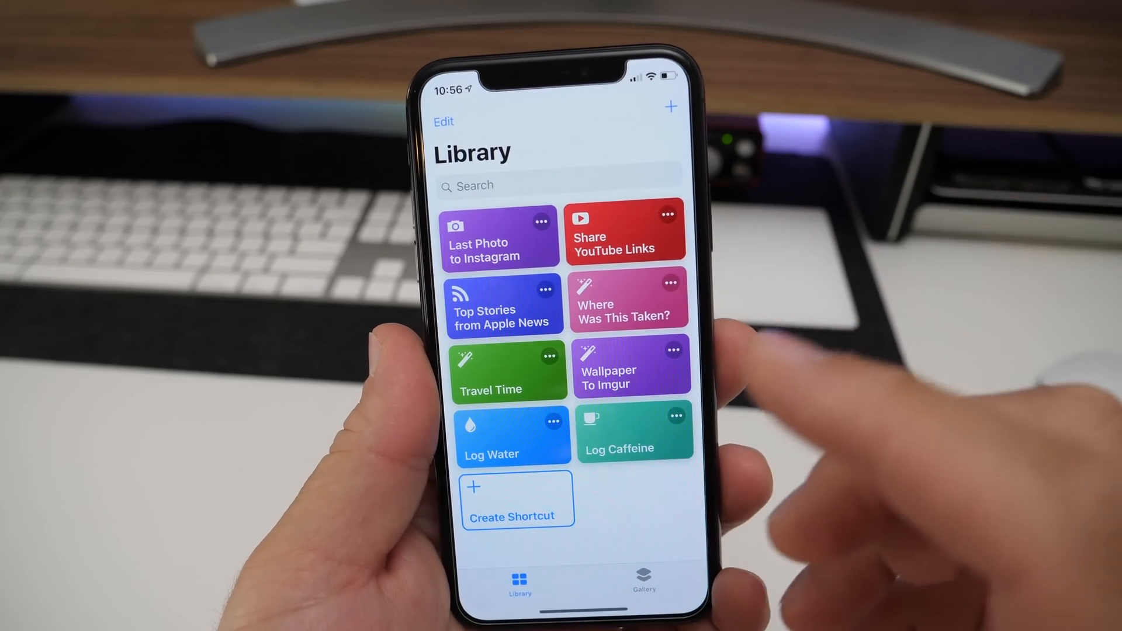
left_click(643, 579)
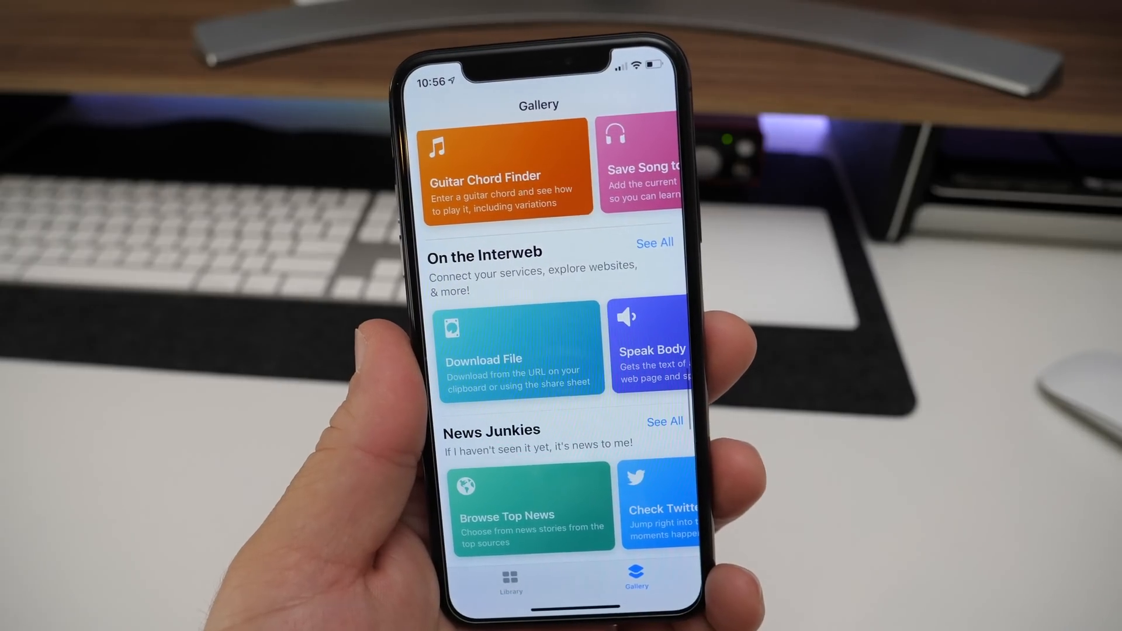